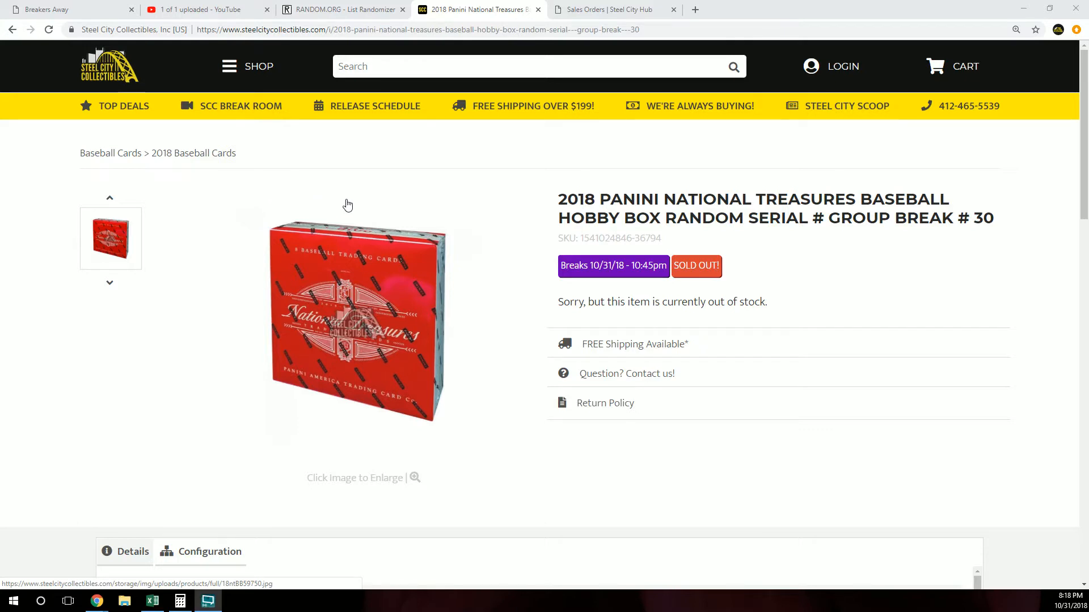
- Scroll down through the page before switching to the RANDOM.ORG list randomizer
scroll("down", 3)
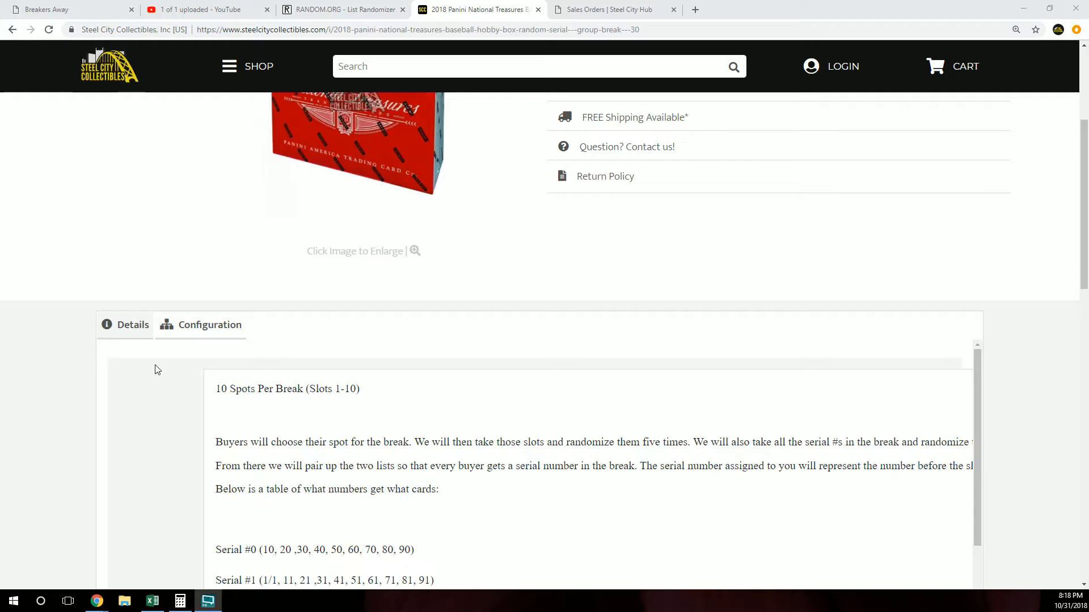
mouse_move(221, 396)
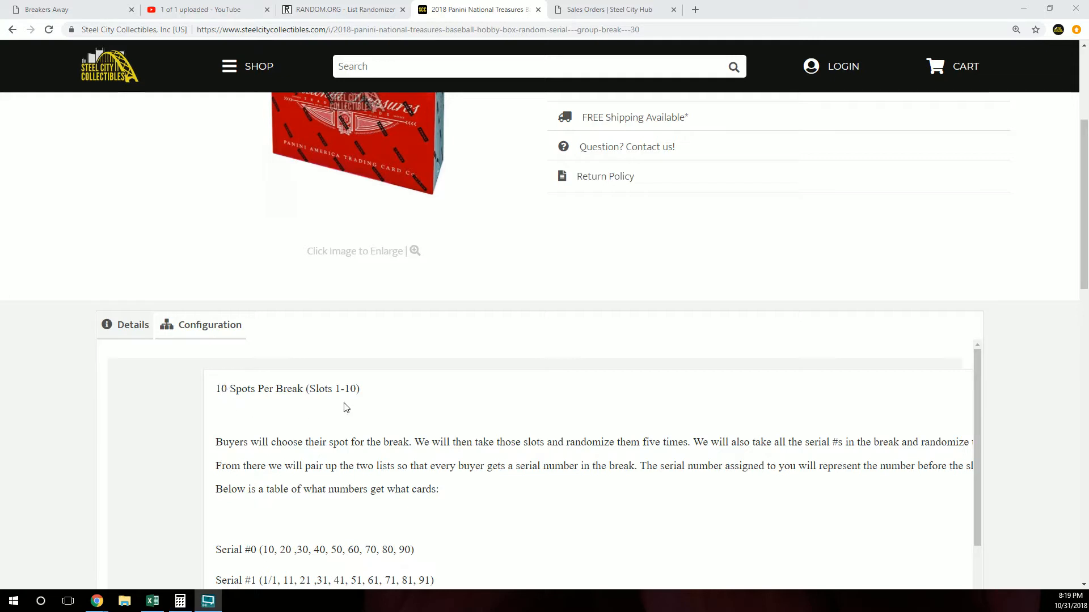
scroll("down", 3)
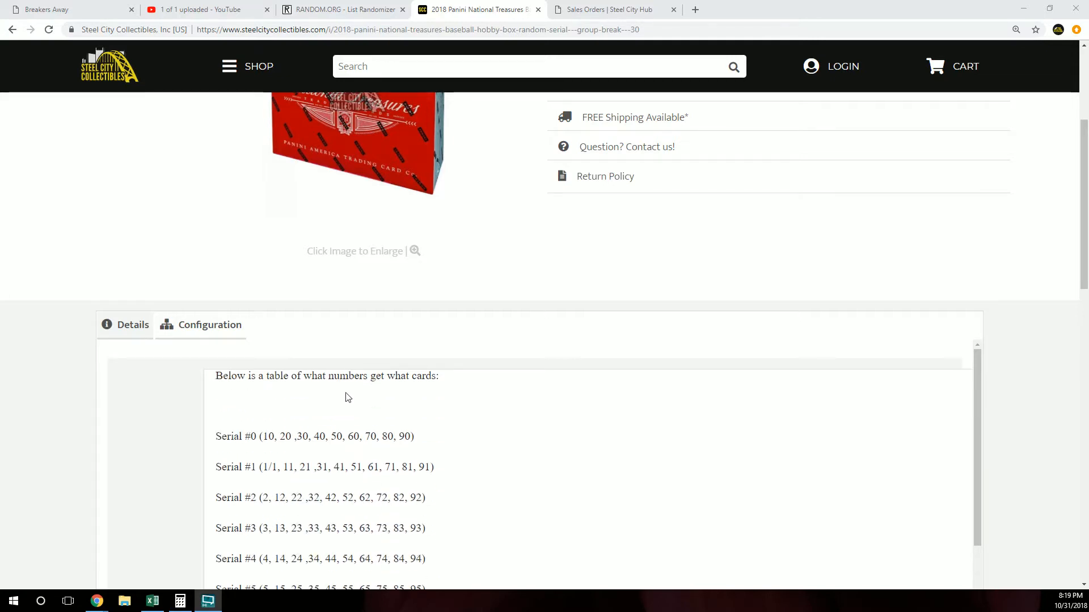
scroll("down", 3)
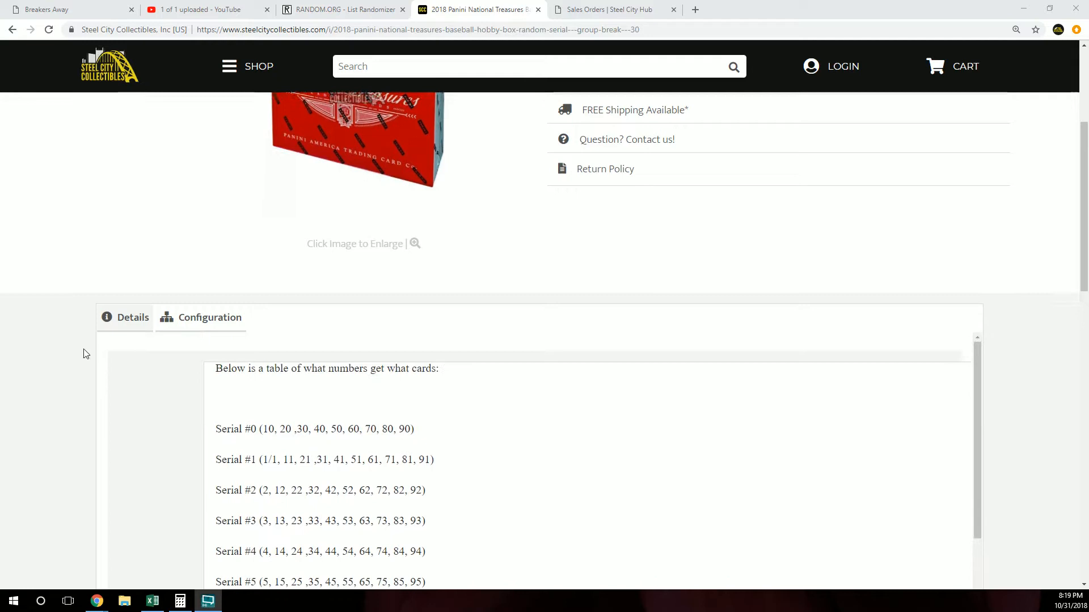
scroll("down", 3)
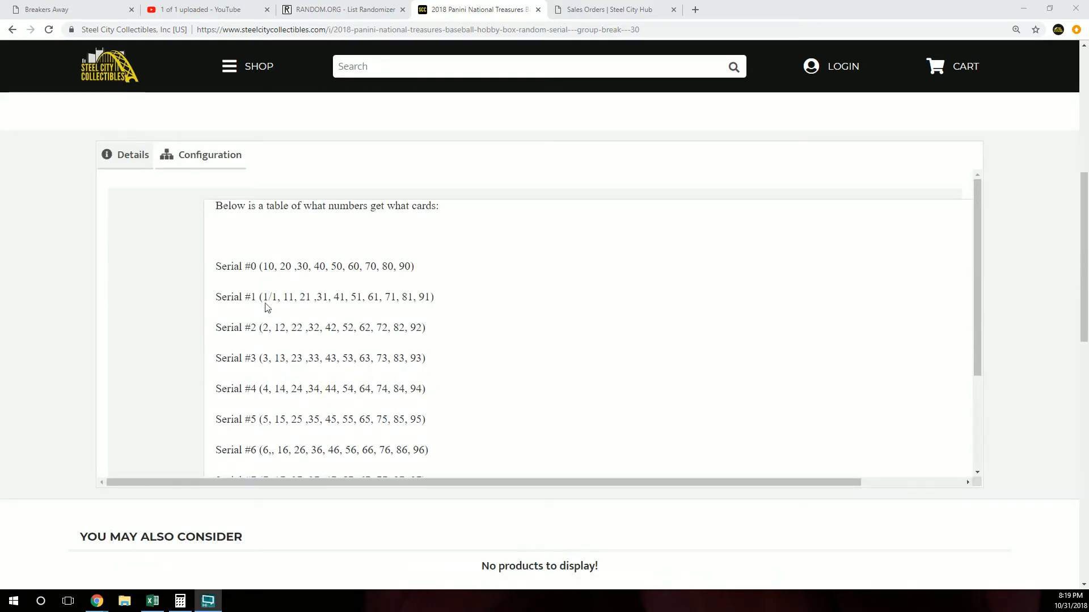
mouse_move(324, 306)
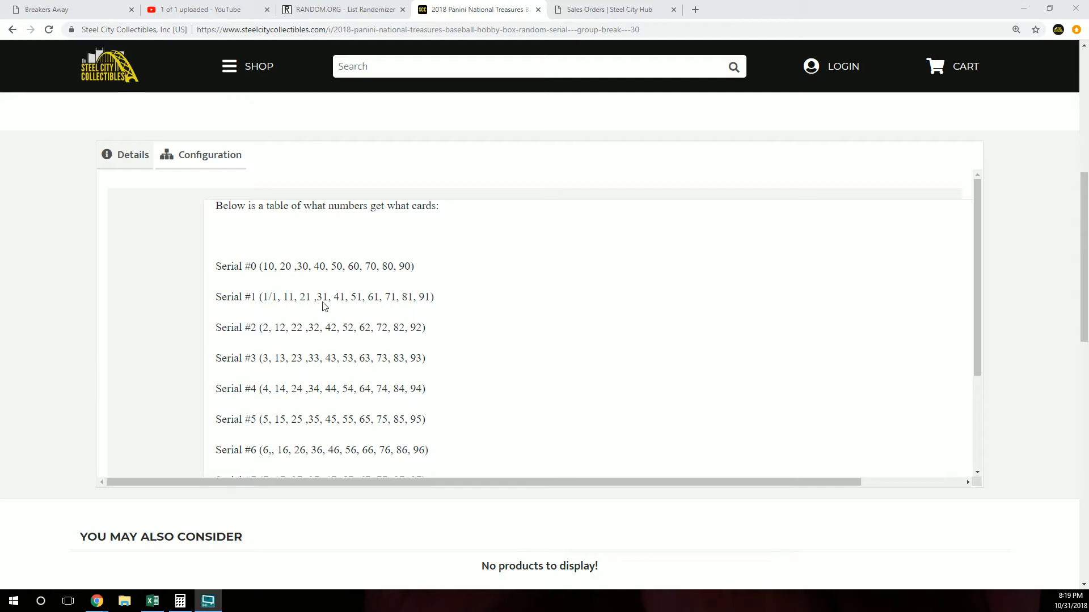
scroll("down", 3)
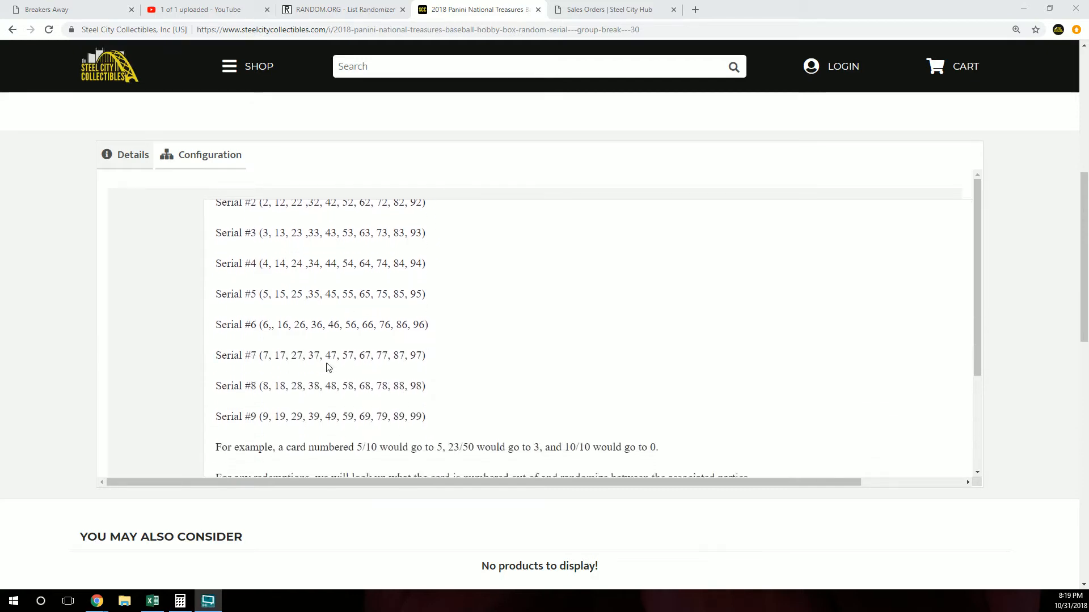
scroll("down", 3)
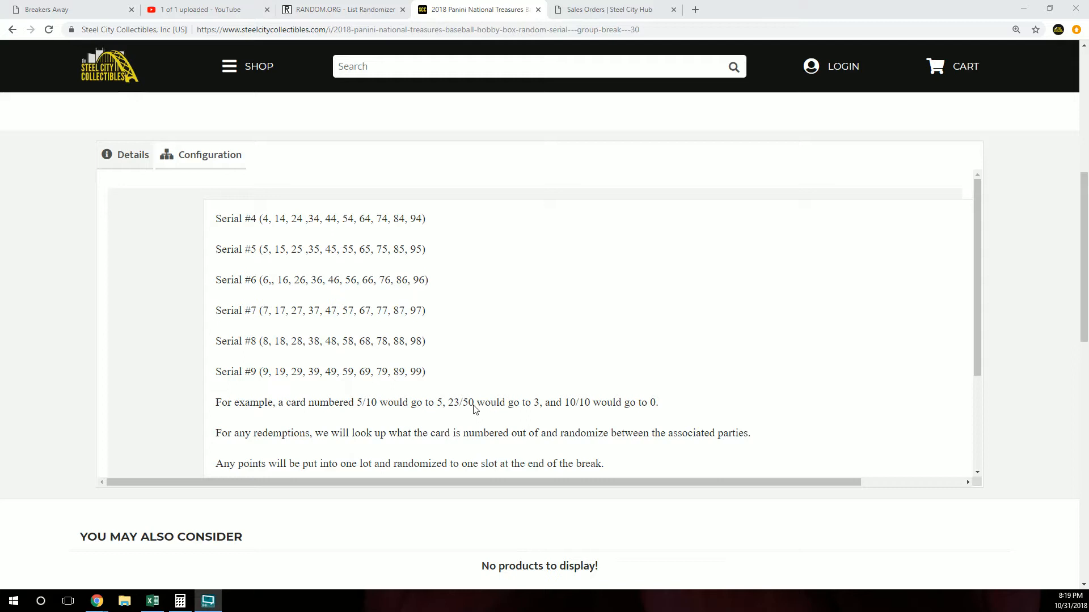
mouse_move(271, 420)
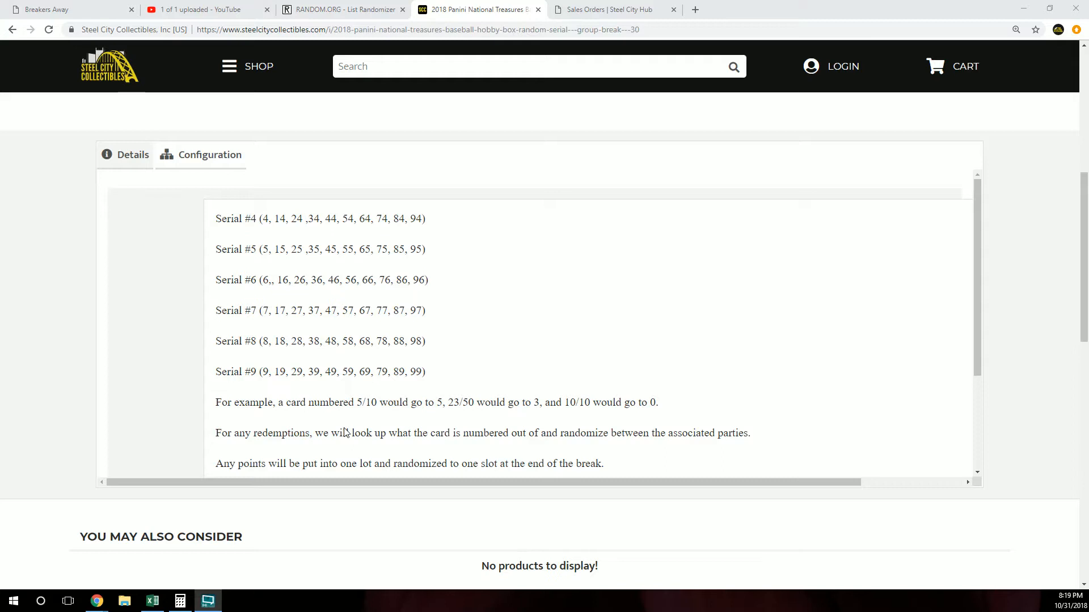
scroll("down", 3)
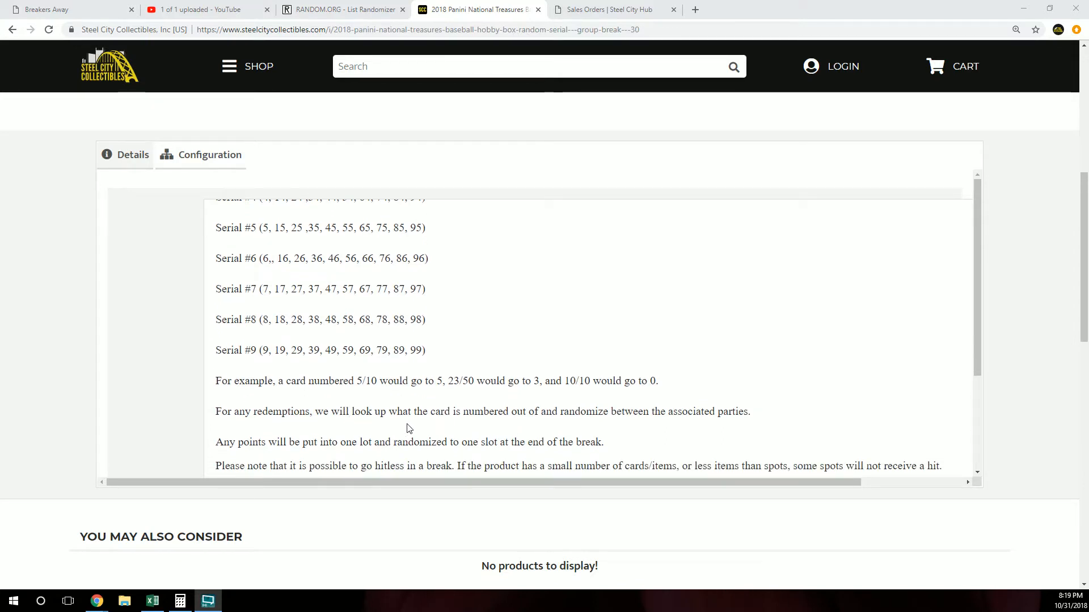
scroll("down", 3)
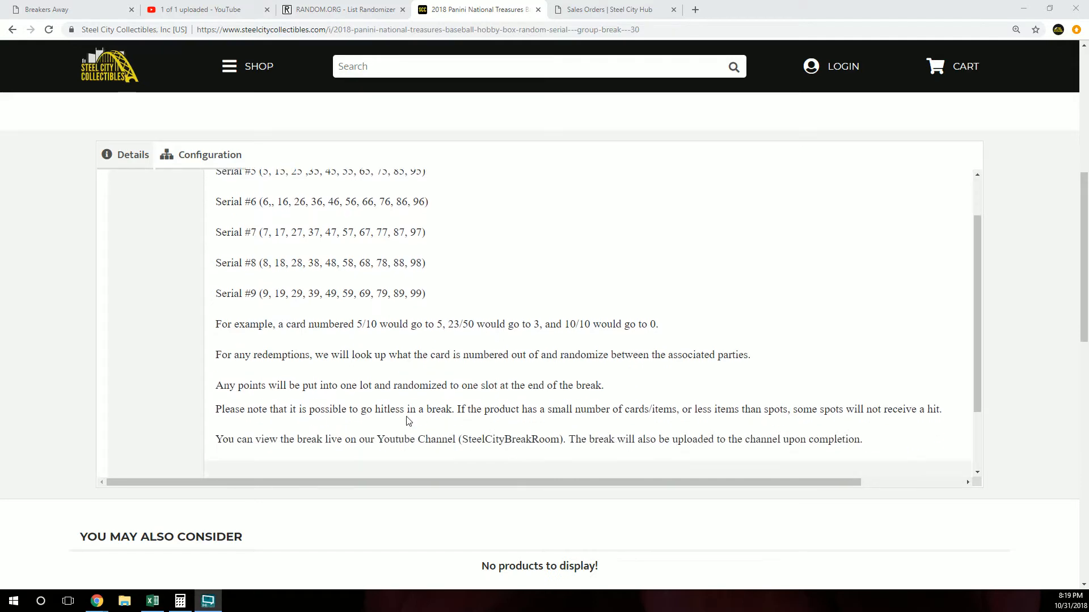
mouse_move(396, 418)
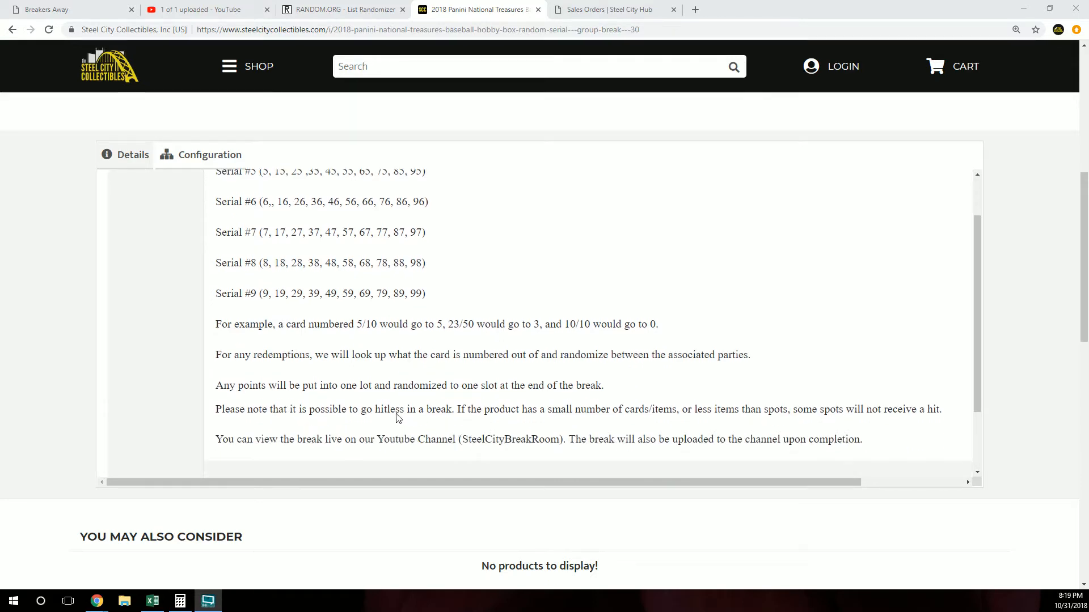
- Copy the ten buyer names in A1:A10 from the Excel workbook for the list randomizer
left_click(340, 9)
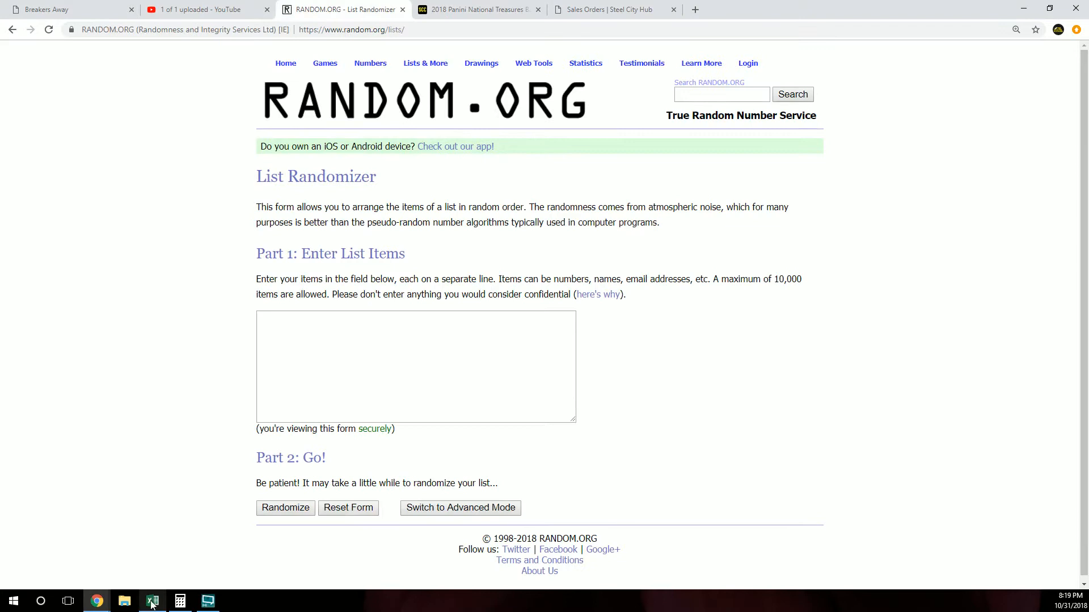
left_click(152, 601)
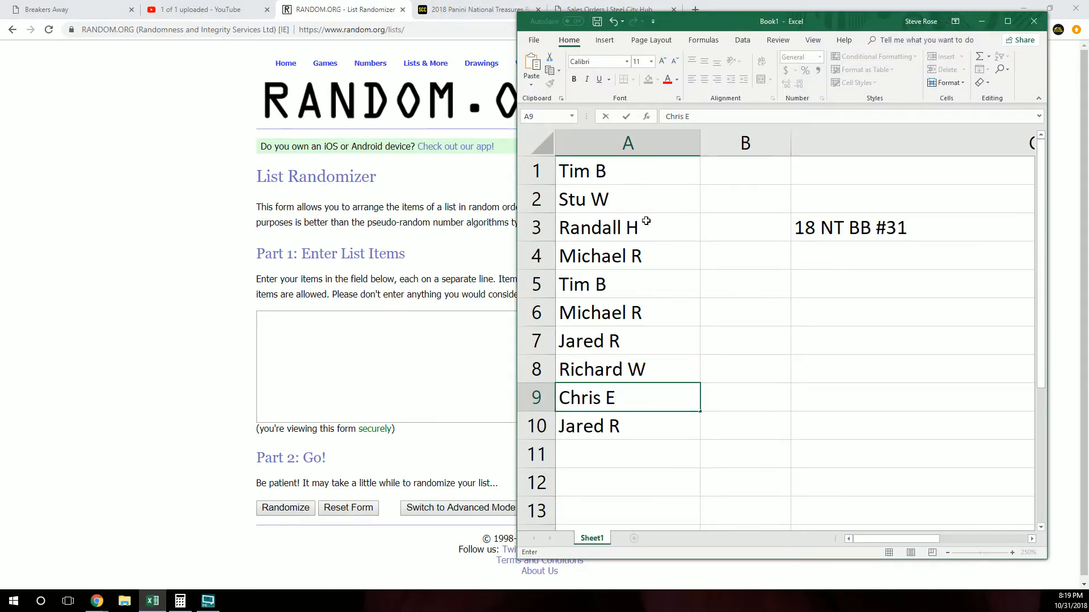
mouse_move(629, 284)
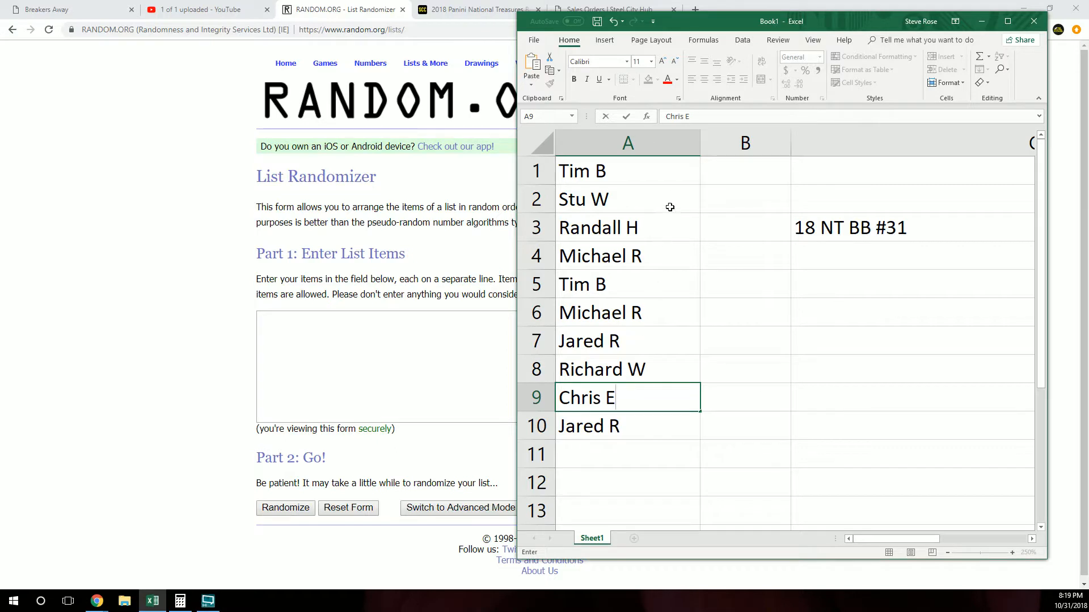
right_click(627, 313)
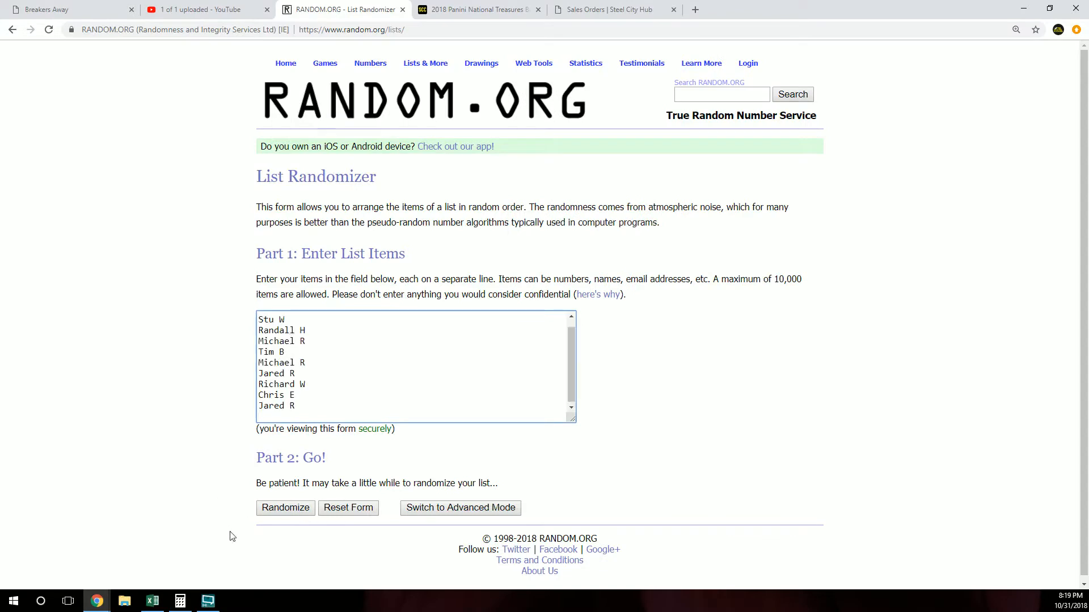
- Randomize the buyer names list and reshuffle it with Again! five times over
left_click(284, 508)
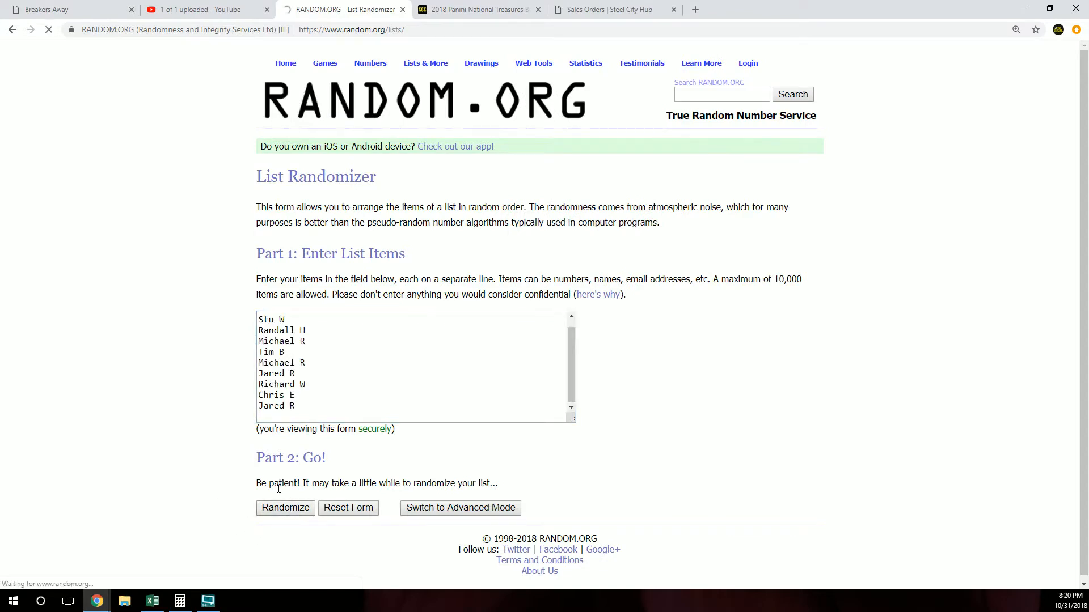
left_click(285, 508)
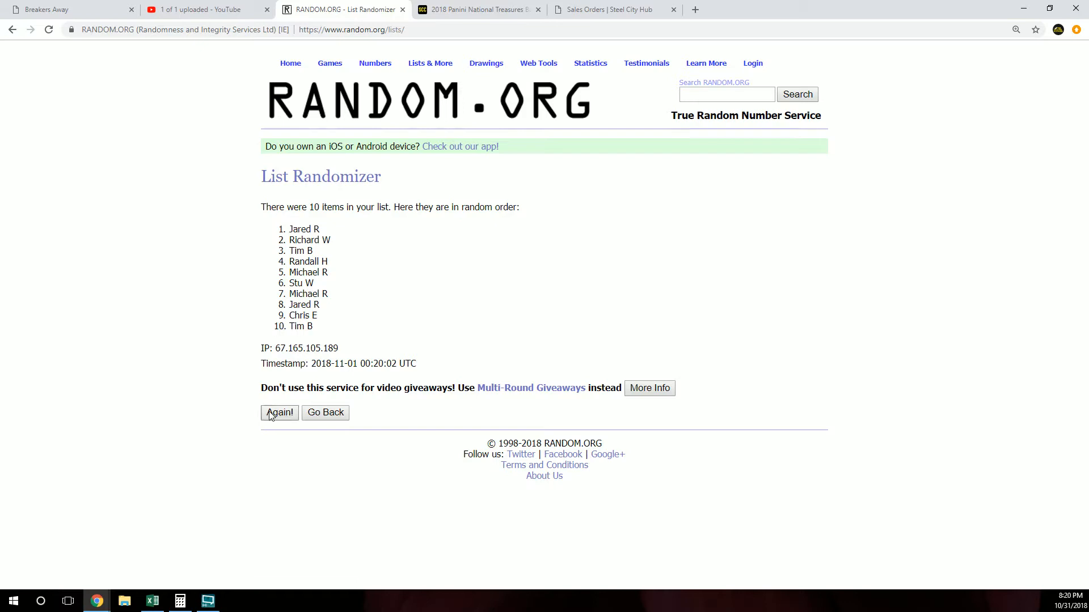
left_click(279, 413)
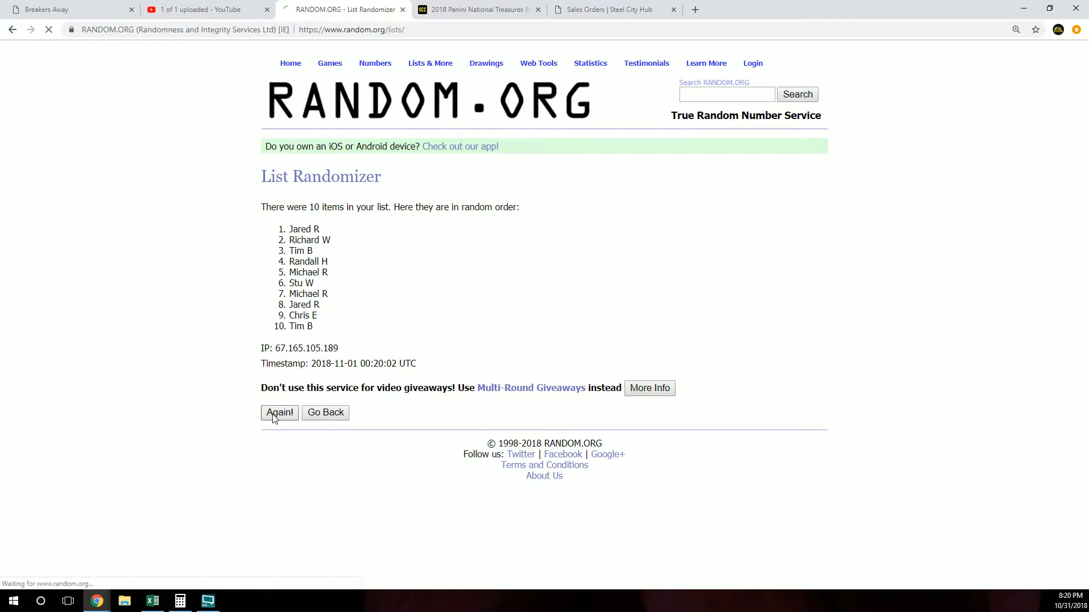
left_click(279, 413)
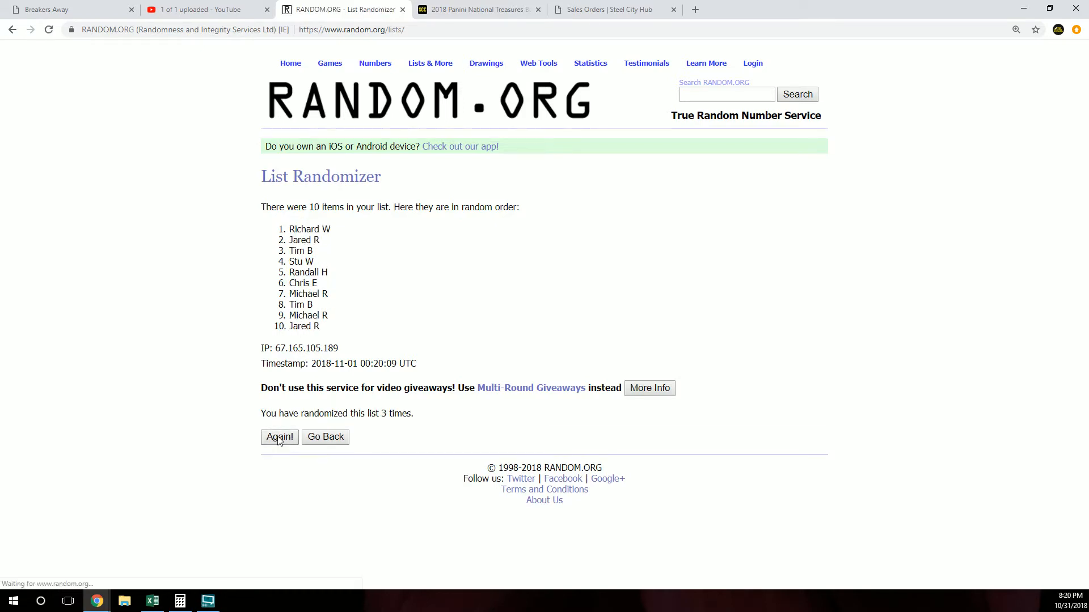
left_click(279, 436)
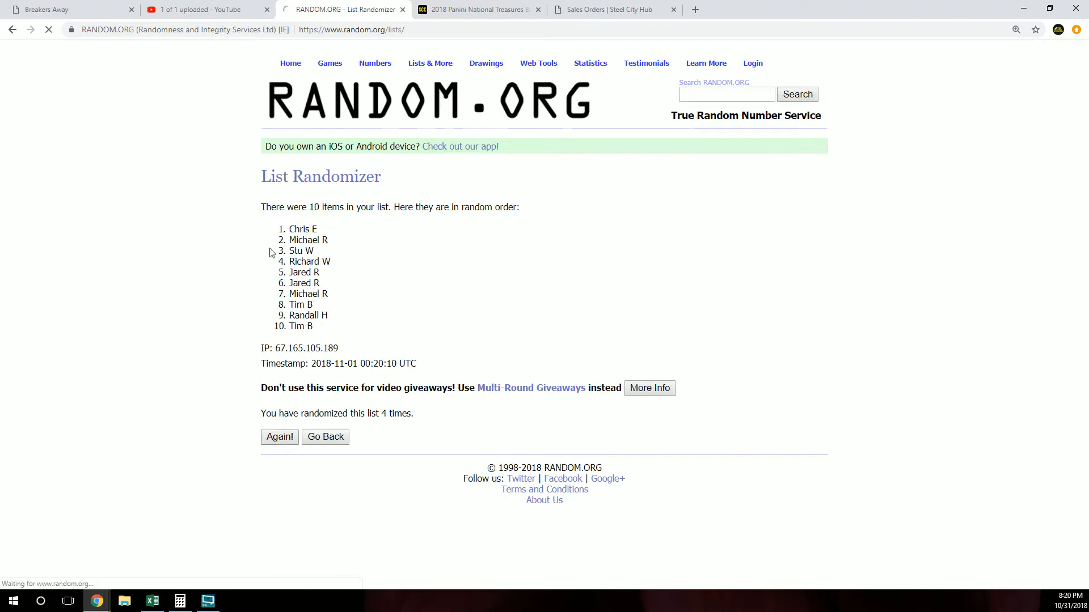
left_click(278, 437)
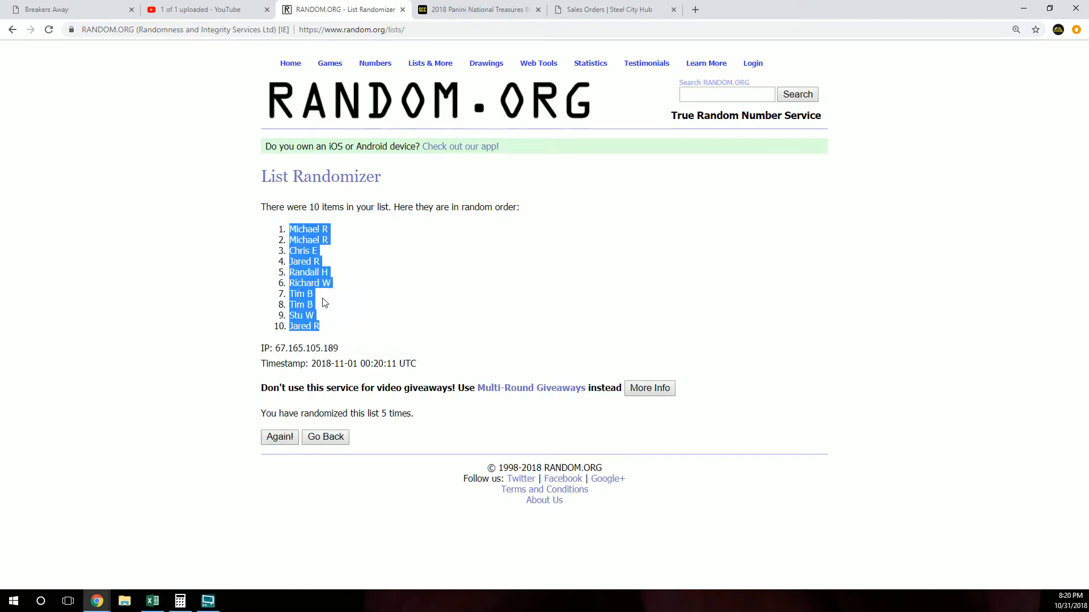
- Paste Special the randomized names into A1 as plain Text
right_click(627, 277)
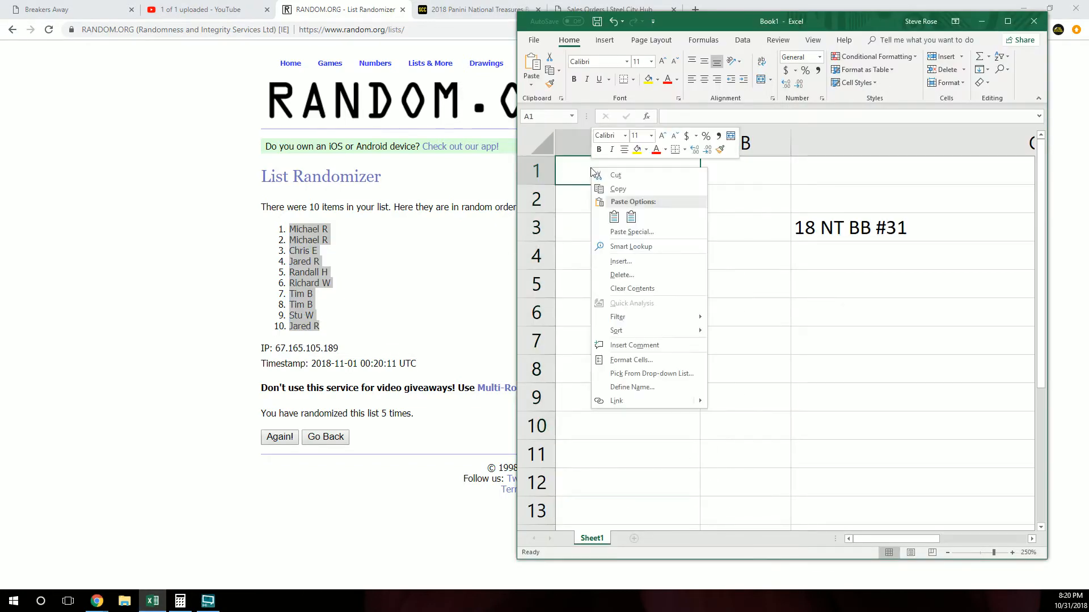
left_click(635, 234)
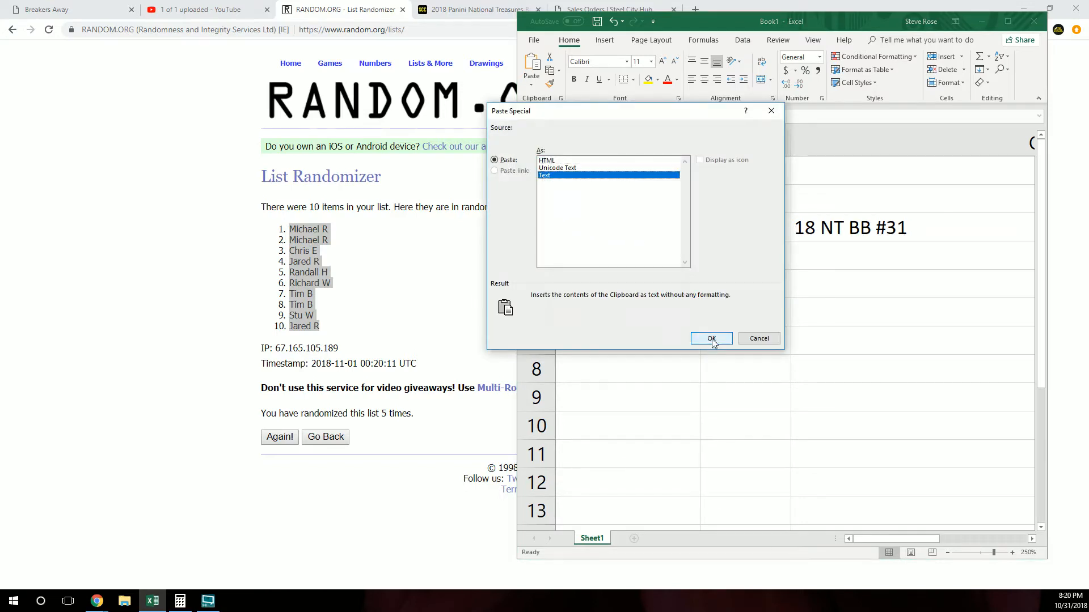
left_click(709, 338)
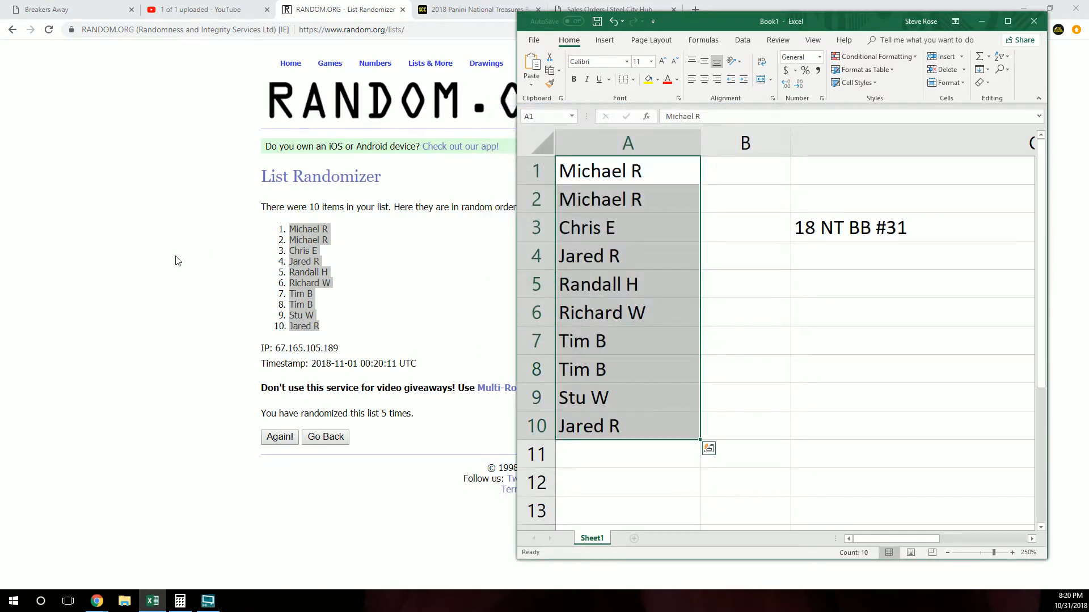
- Enter the digits 1–9 and 0 on separate lines in a fresh List Randomizer form
left_click(430, 63)
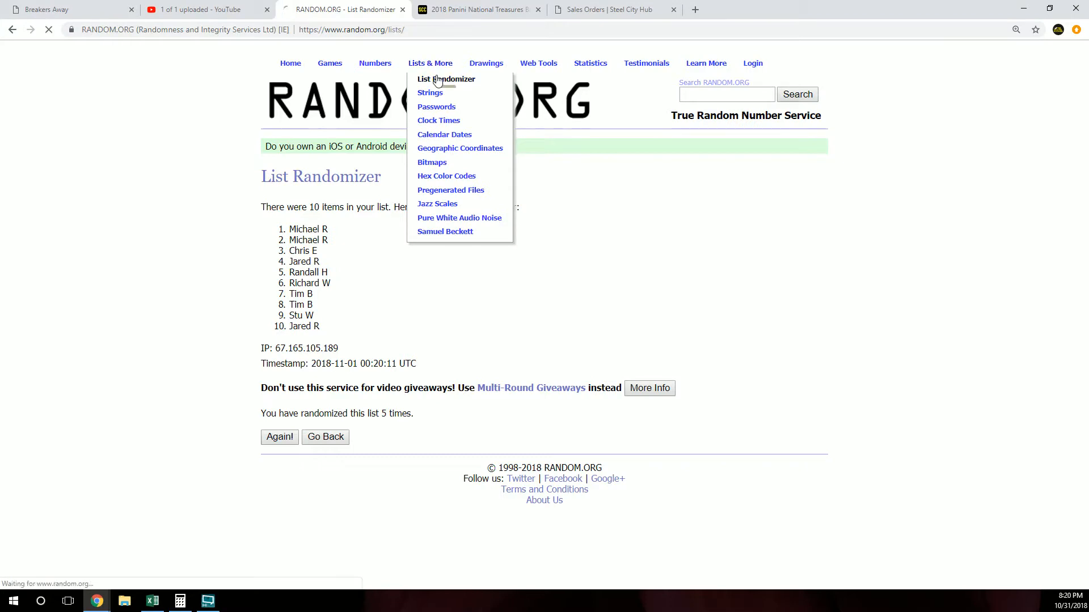
left_click(446, 78)
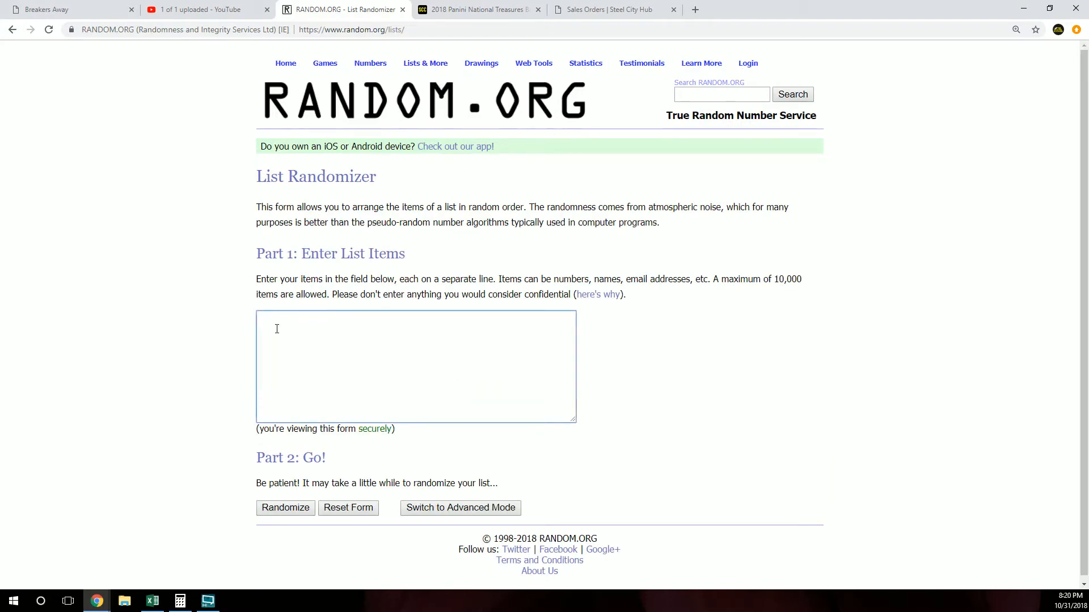
type("1")
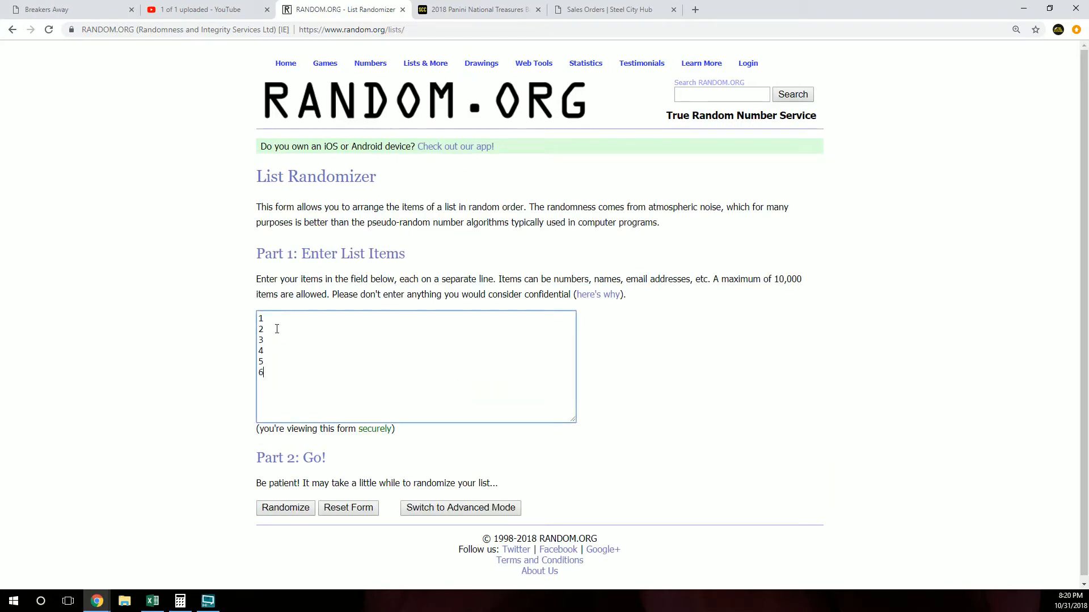
type("7")
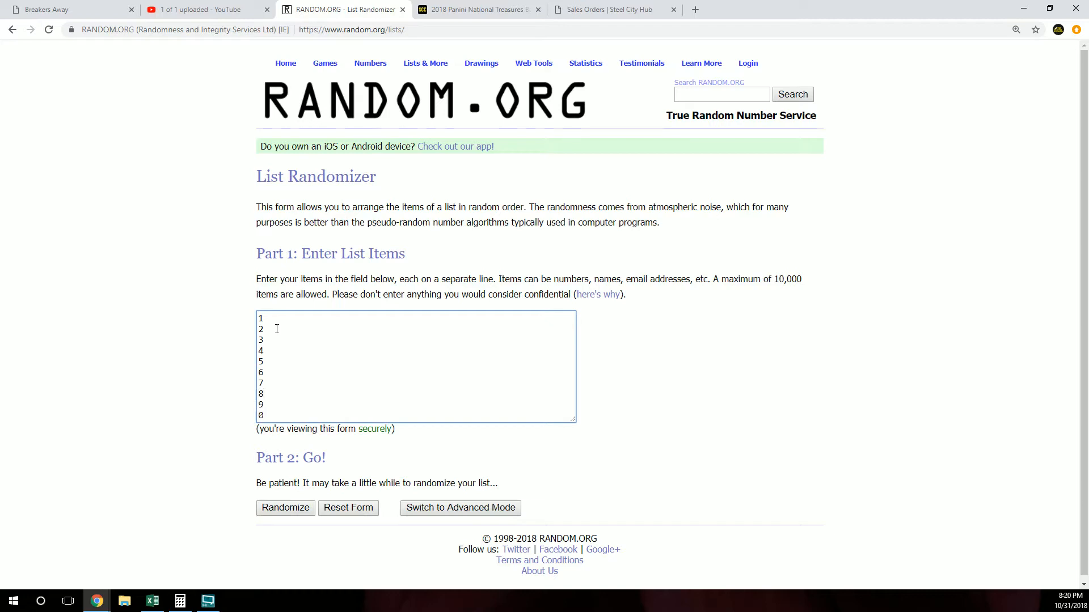
- Randomize the digits, reshuffle several times, and select the final order for copying
left_click(285, 508)
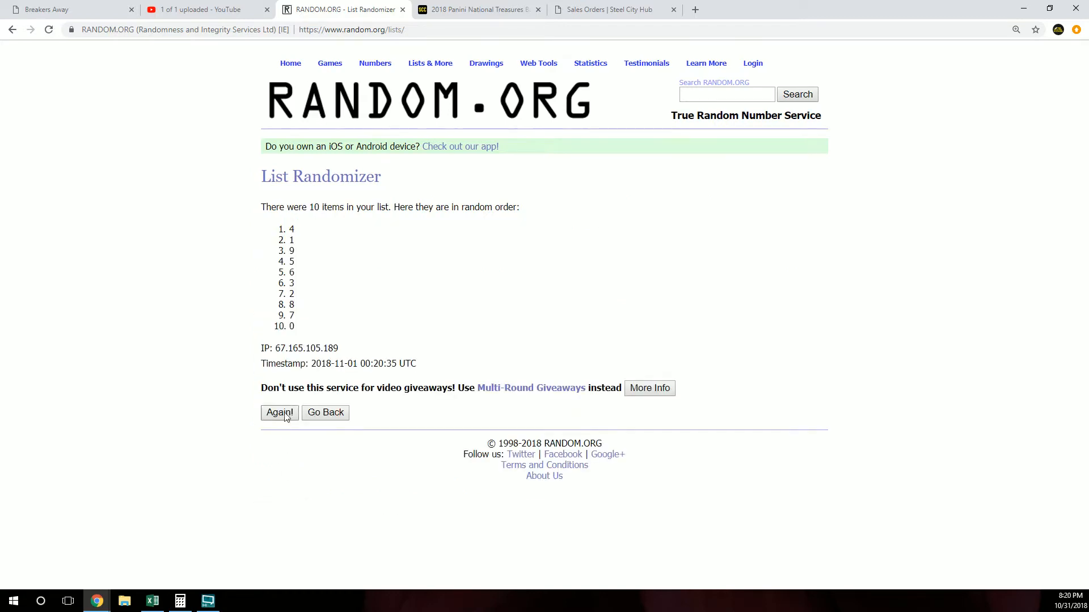
left_click(279, 413)
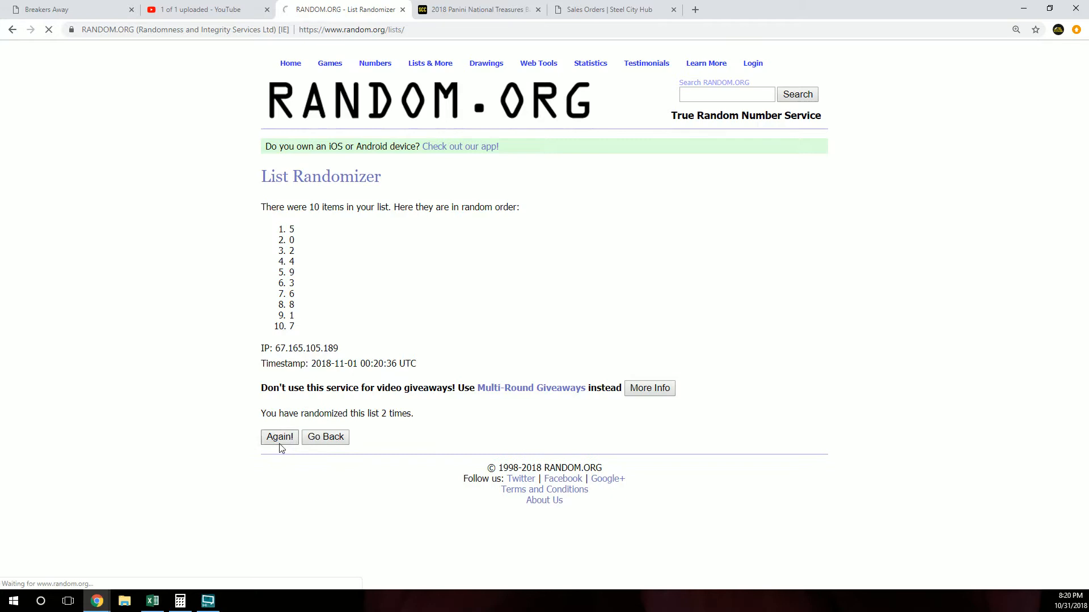
left_click(279, 437)
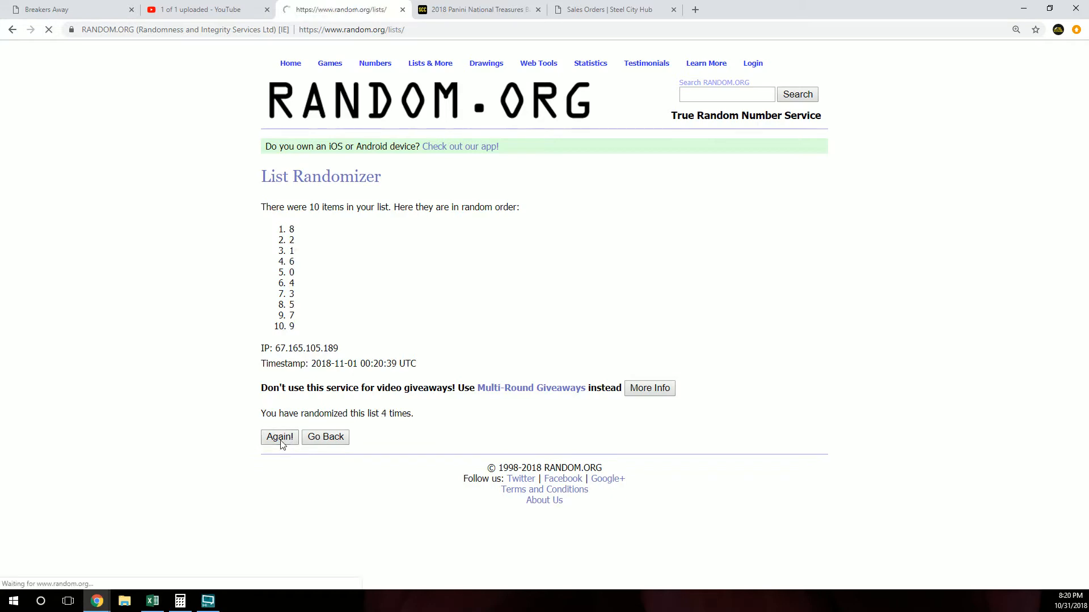
left_click(279, 436)
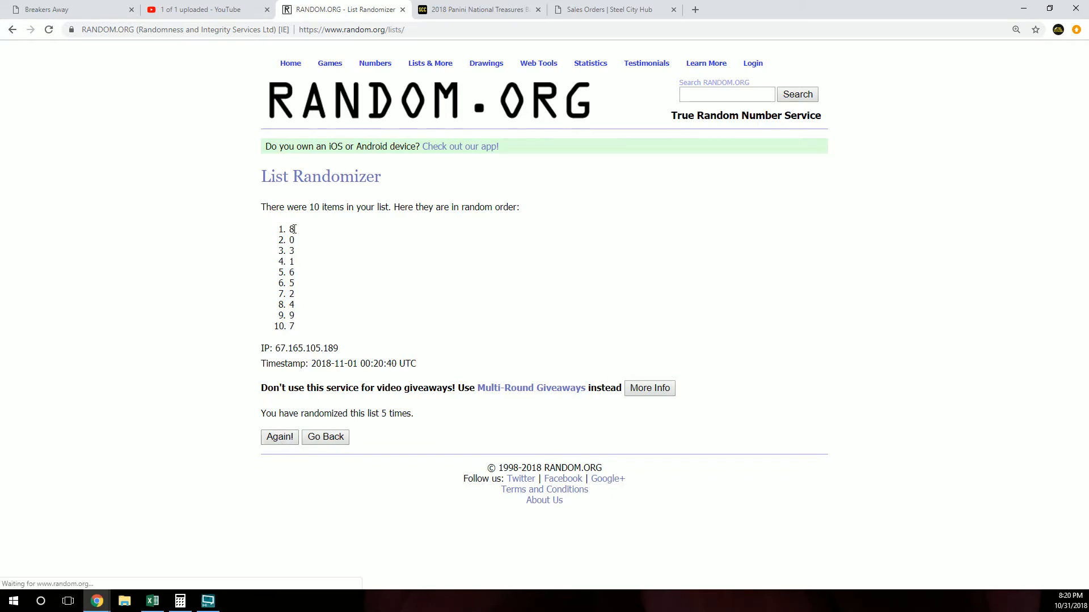
left_click_drag(291, 229, 291, 326)
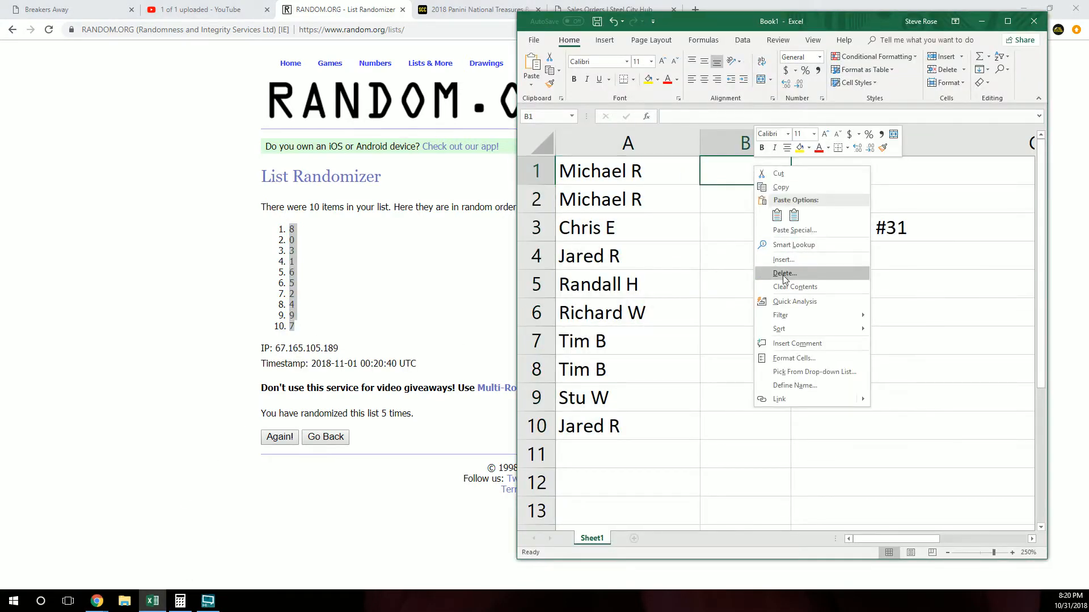
- Paste Special the digits 8, 0, 3, 1, 6, 5, 2, 4, 9, 7 into B1 as Text
left_click(794, 230)
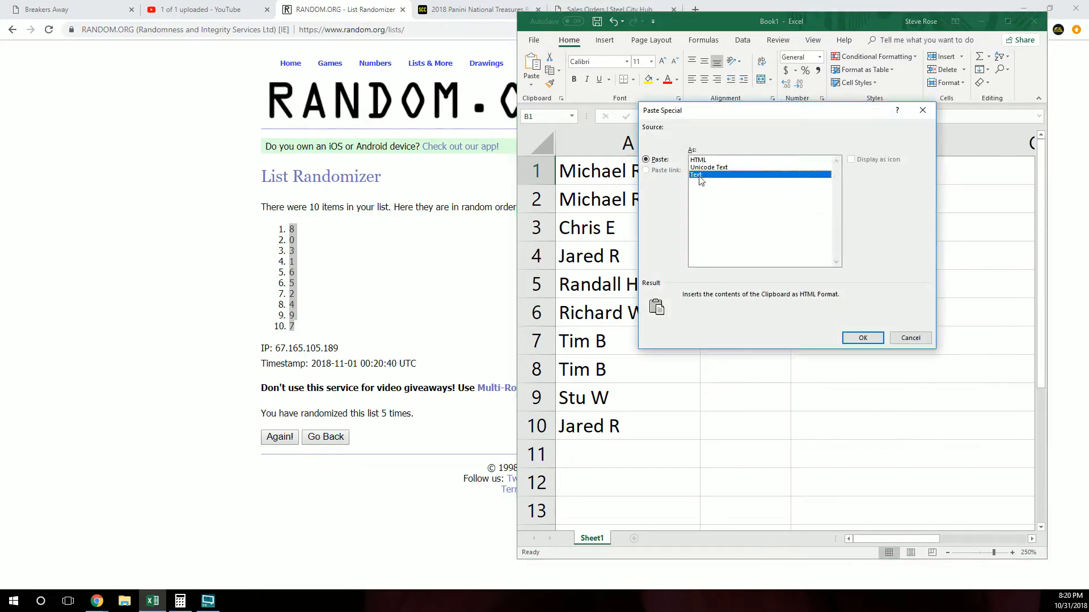
left_click(862, 338)
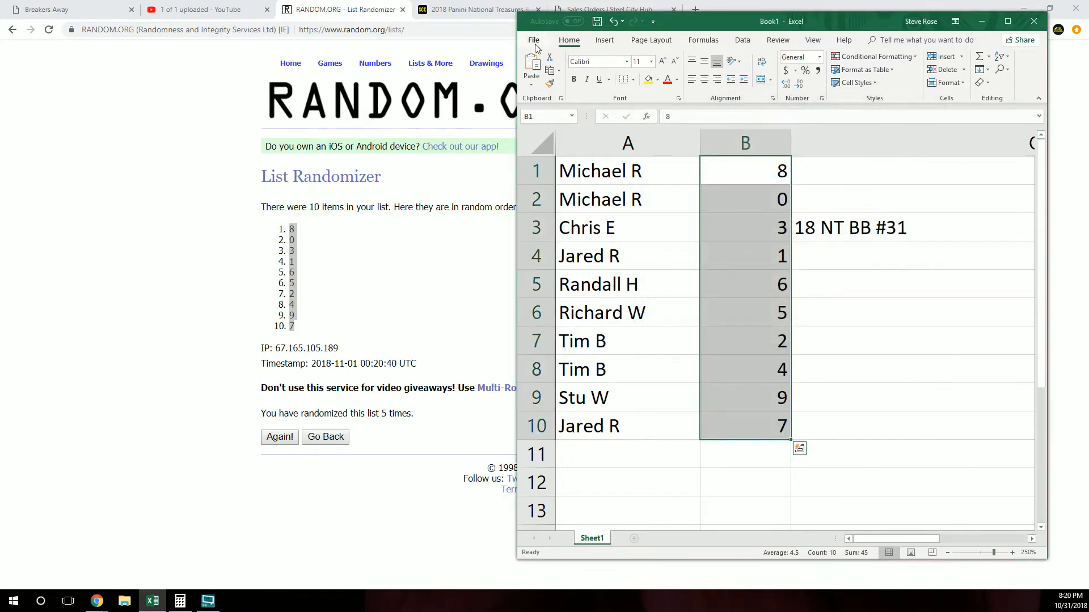
left_click(533, 39)
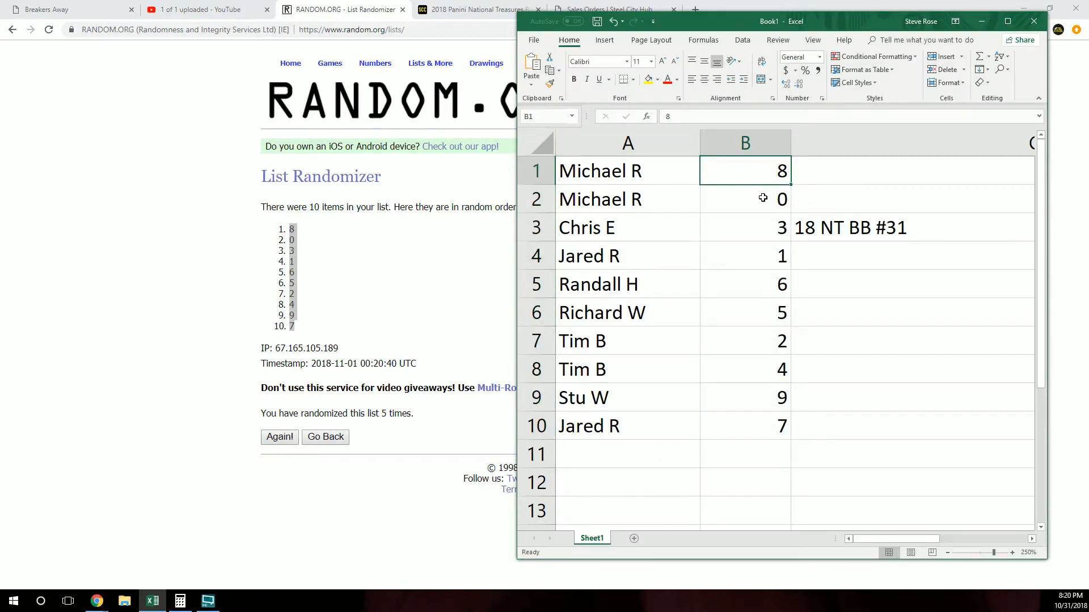
mouse_move(724, 293)
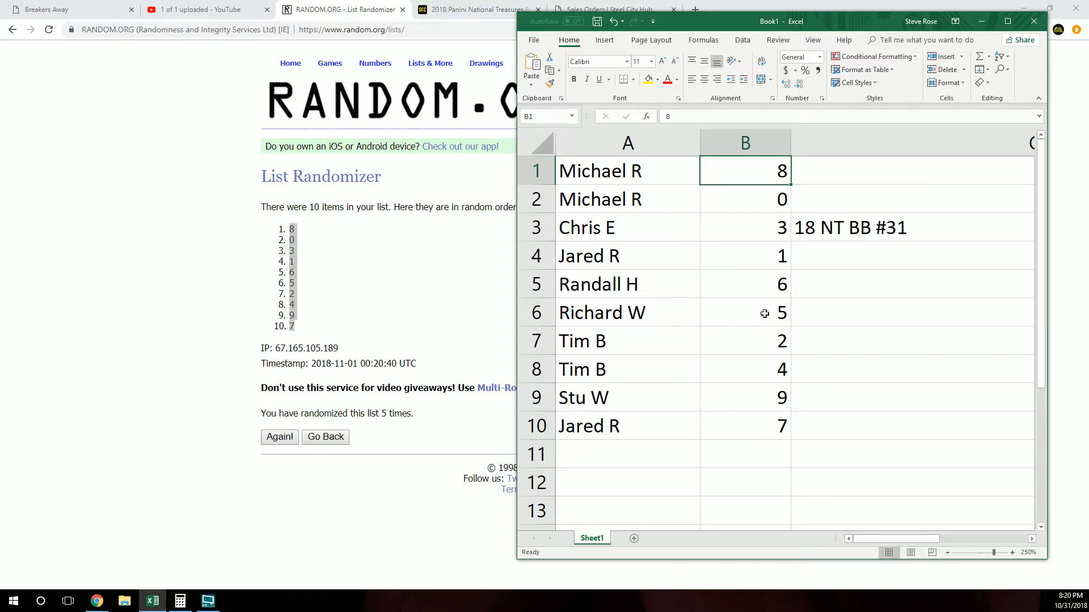
mouse_move(738, 373)
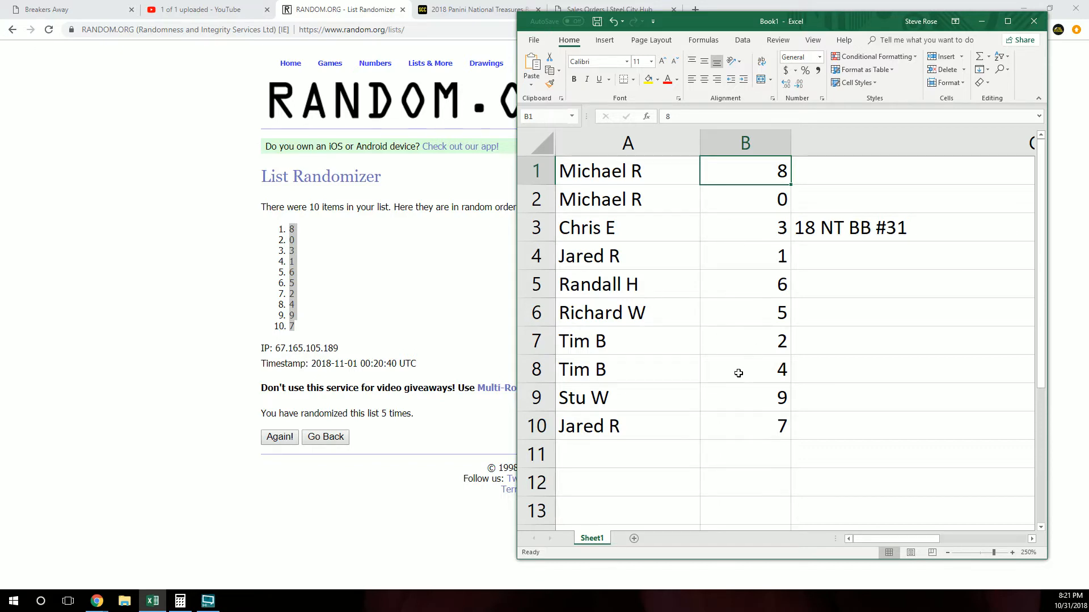
mouse_move(738, 393)
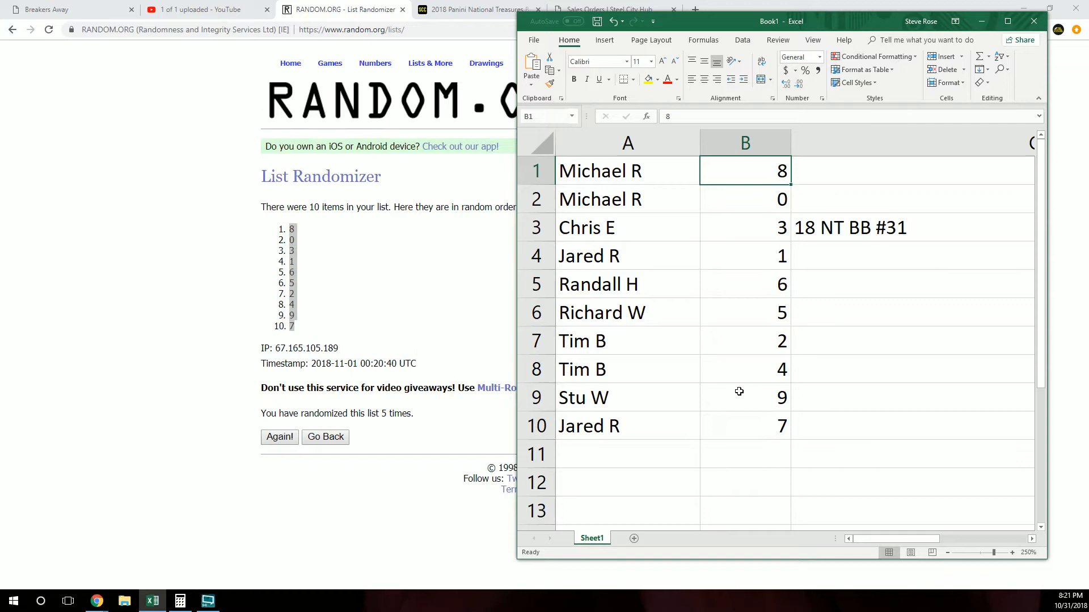
mouse_move(725, 383)
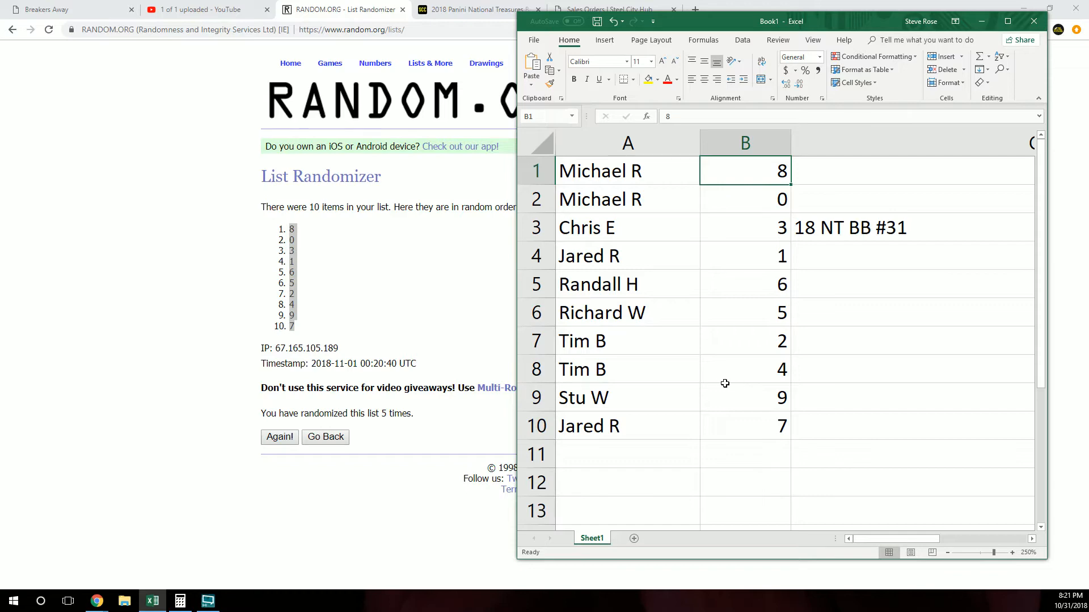